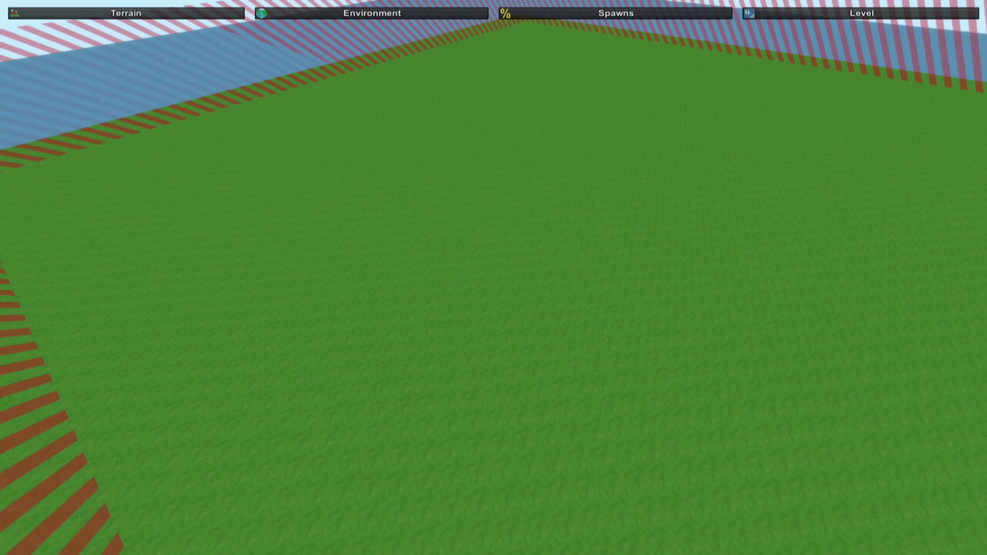
pyautogui.moveTo(498, 284)
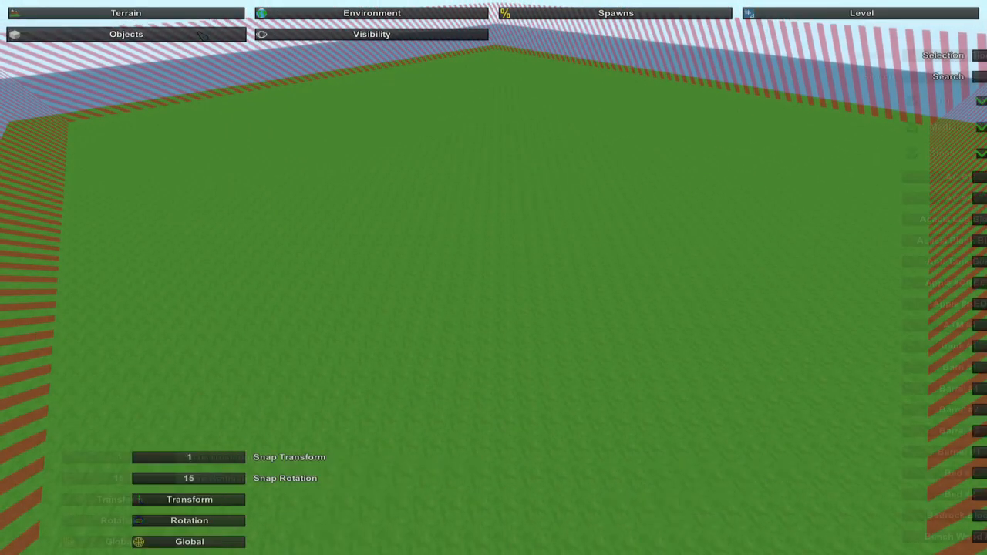
# Filter the placeable object list to 'grass' to find the Grass Block
pyautogui.click(127, 34)
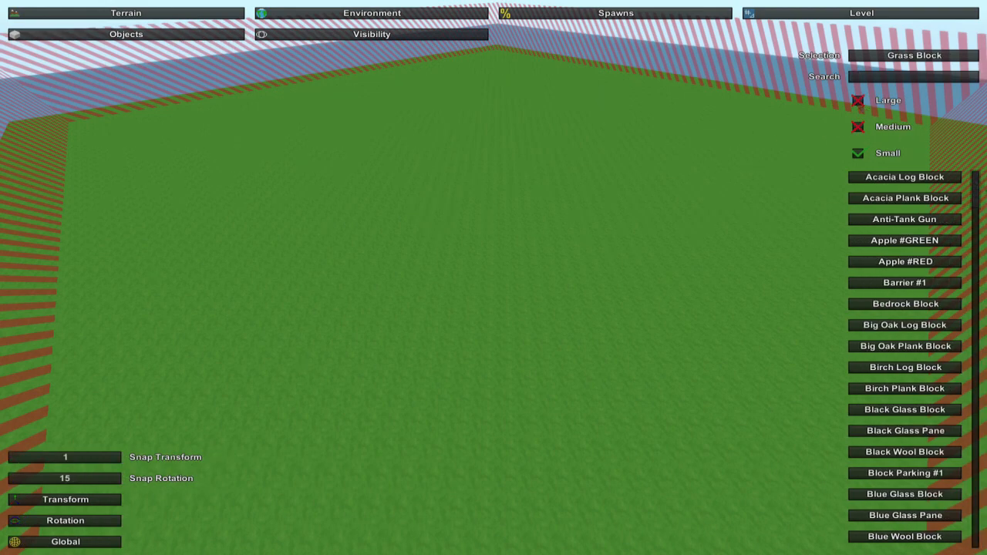
pyautogui.scroll(-3)
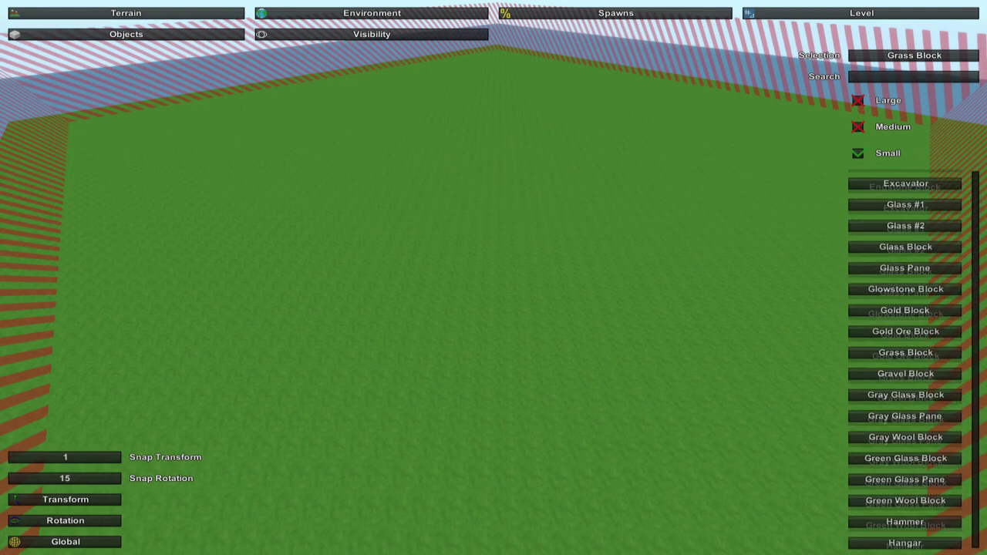
pyautogui.scroll(-3)
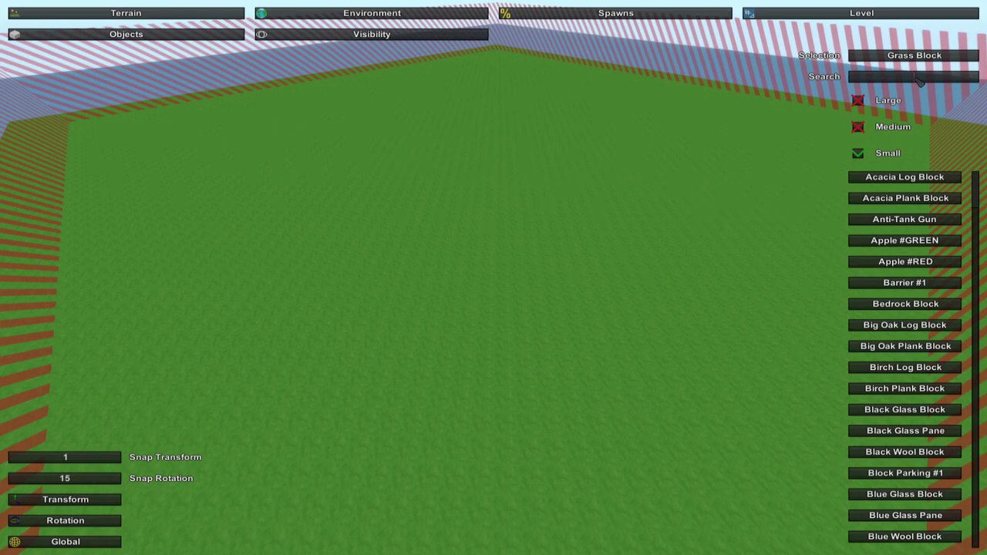
pyautogui.write('grass')
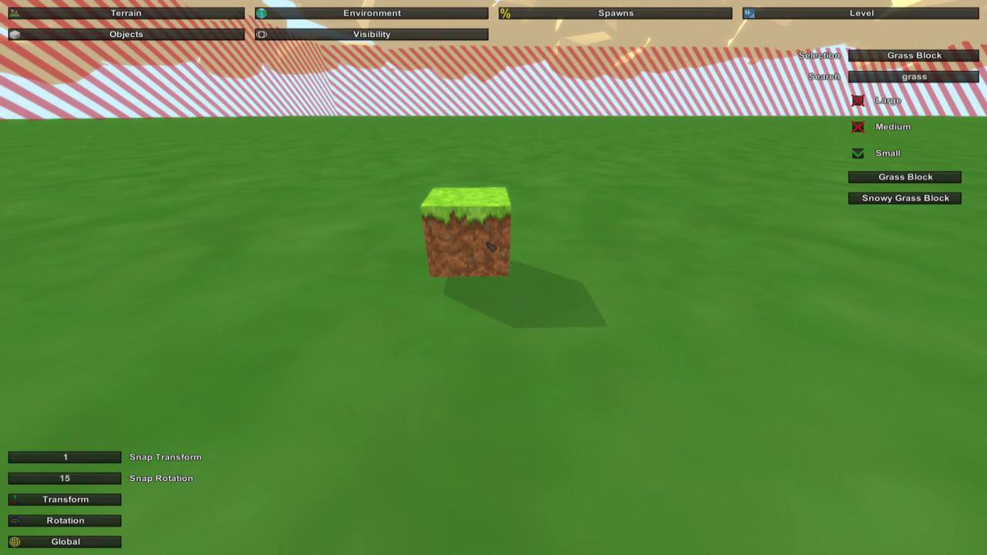
# Place more grass blocks beside the first to extend the platform
pyautogui.click(469, 247)
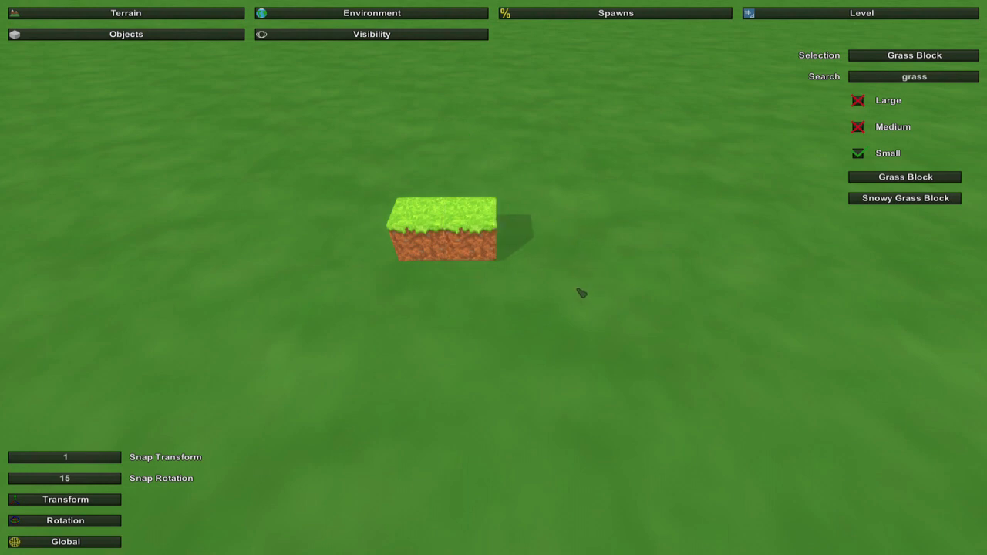
pyautogui.click(444, 231)
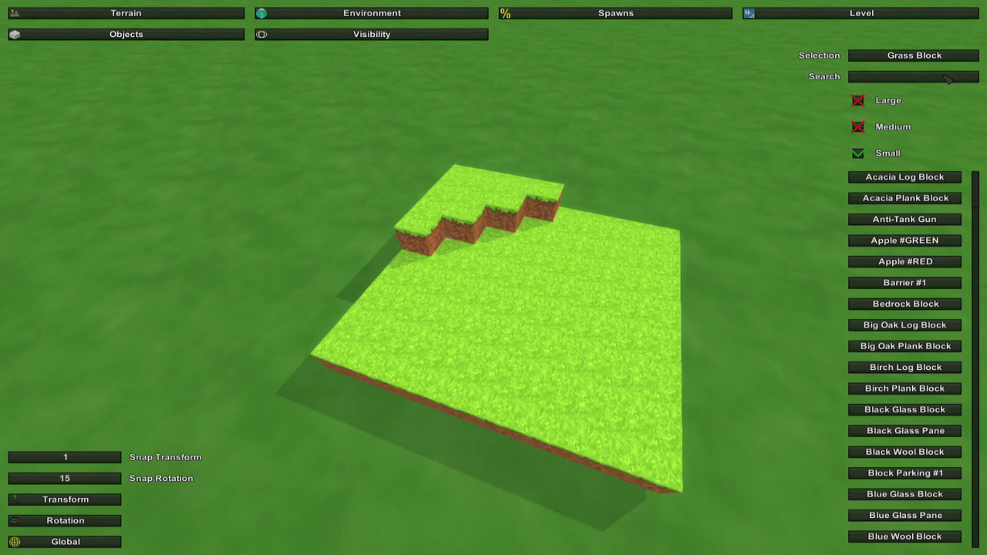
# Pick the Big Oak Log Block and stand it on the grass platform as a trunk
pyautogui.write('tre')
pyautogui.write('log')
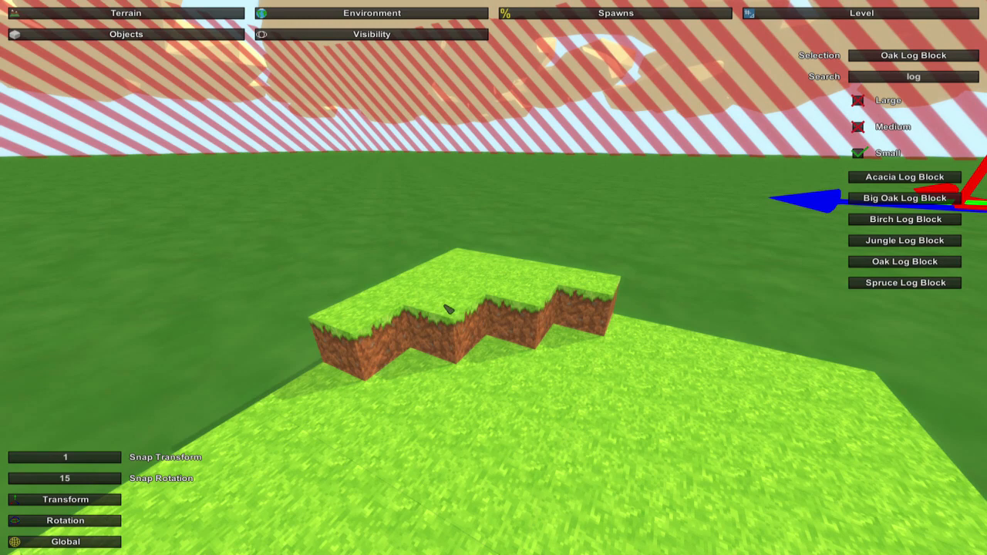
pyautogui.click(447, 309)
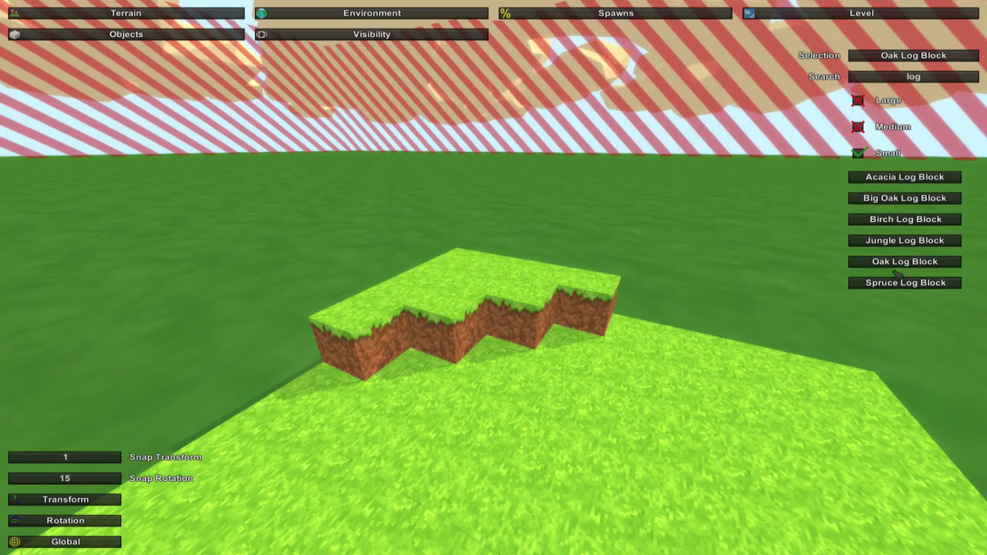
pyautogui.click(455, 293)
pyautogui.write('oak')
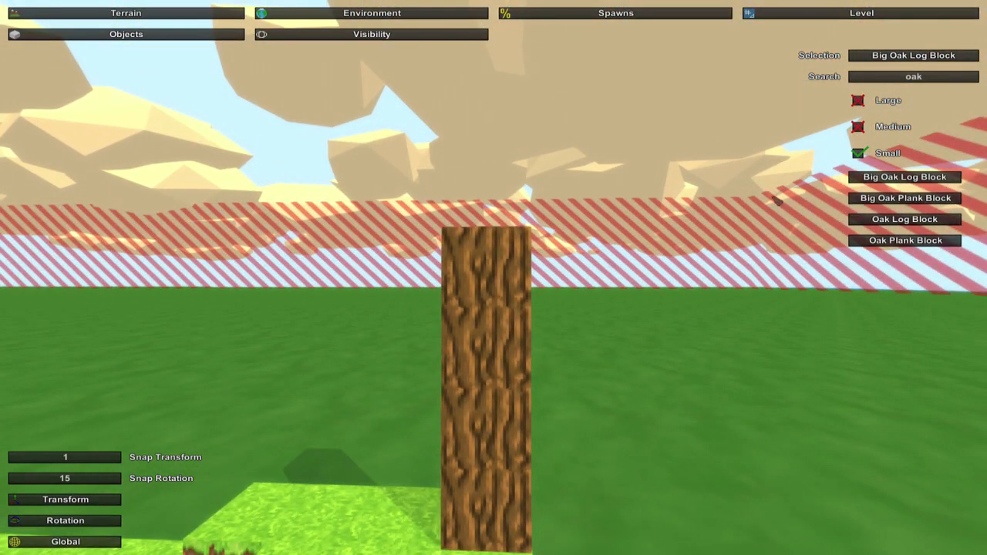
# Filter objects to 'glass' and choose the plain Glass Block for the stepped edge
pyautogui.click(913, 77)
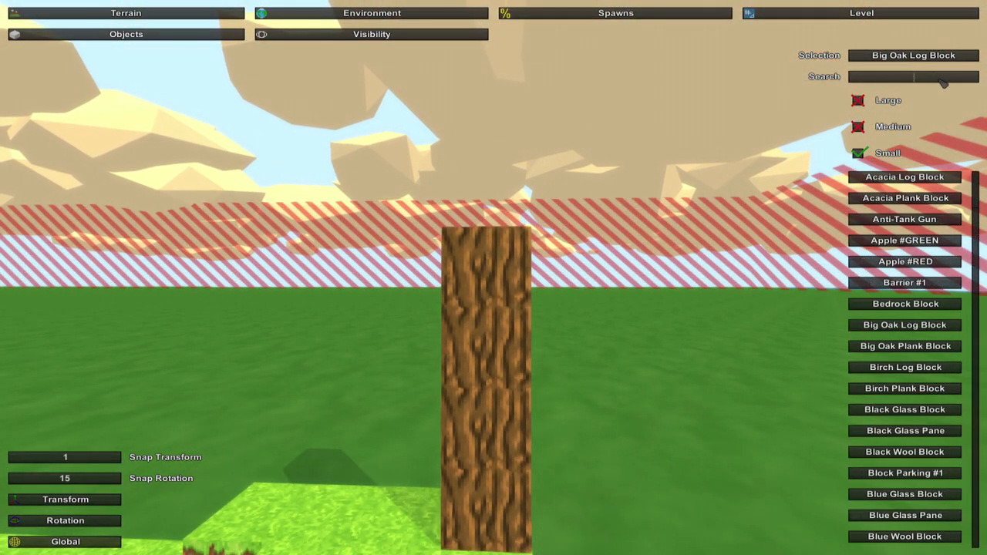
pyautogui.write('gla')
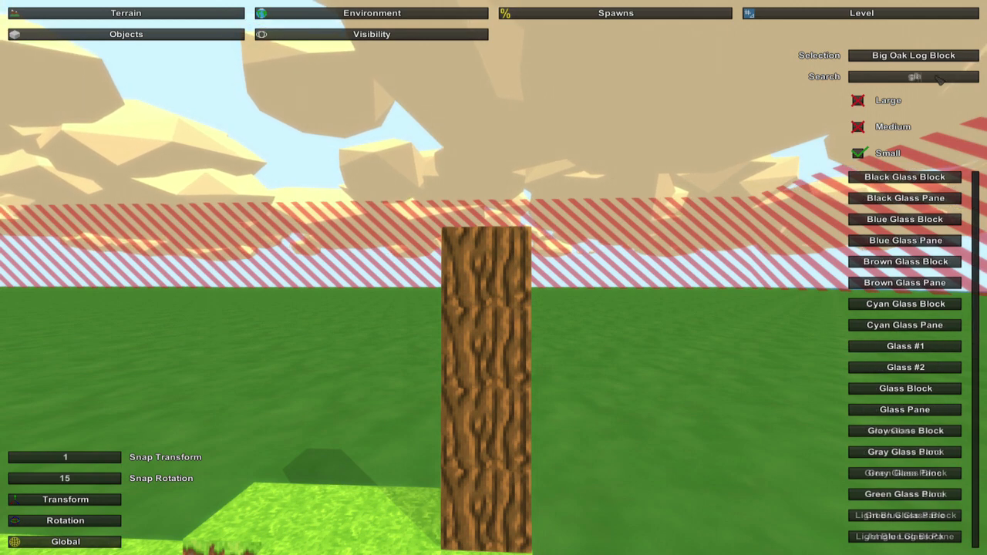
pyautogui.write('glass')
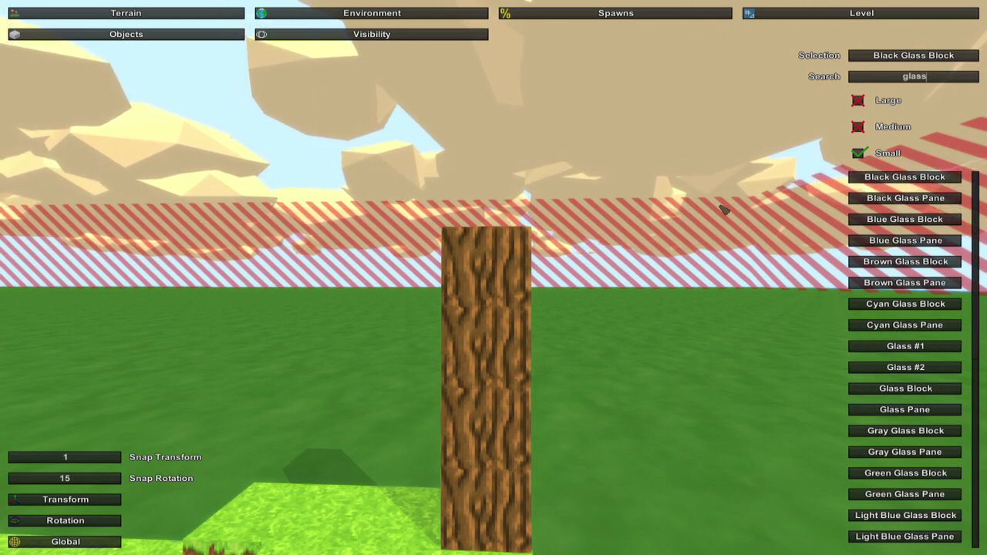
pyautogui.click(904, 346)
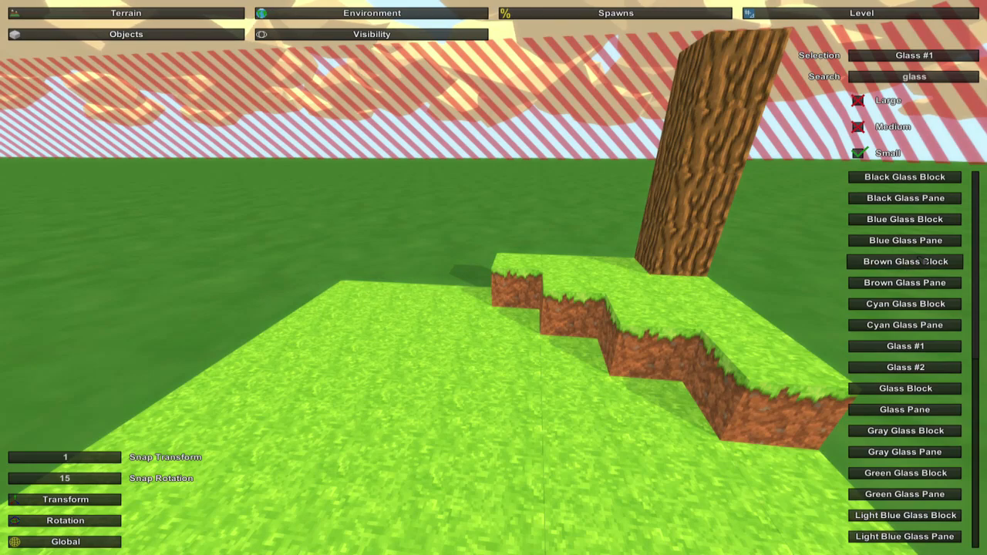
pyautogui.click(904, 389)
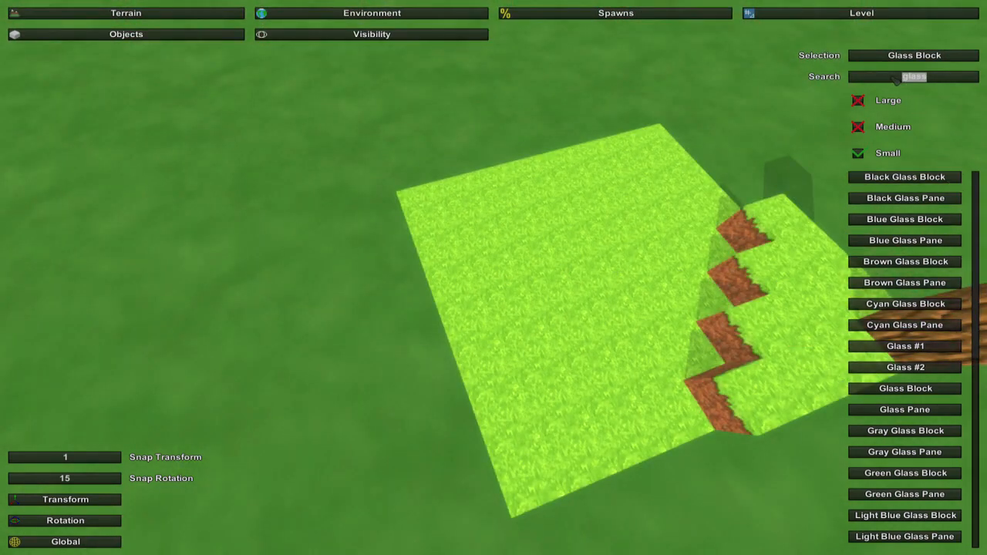
# Filter objects to 'plan' and choose Oak Plank Block for the house walls
pyautogui.write('boar')
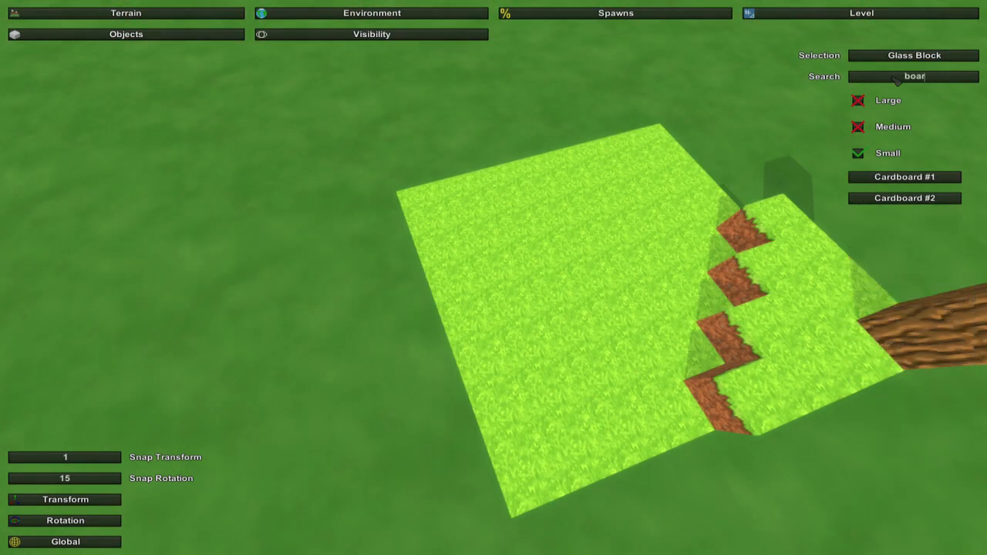
pyautogui.click(914, 76)
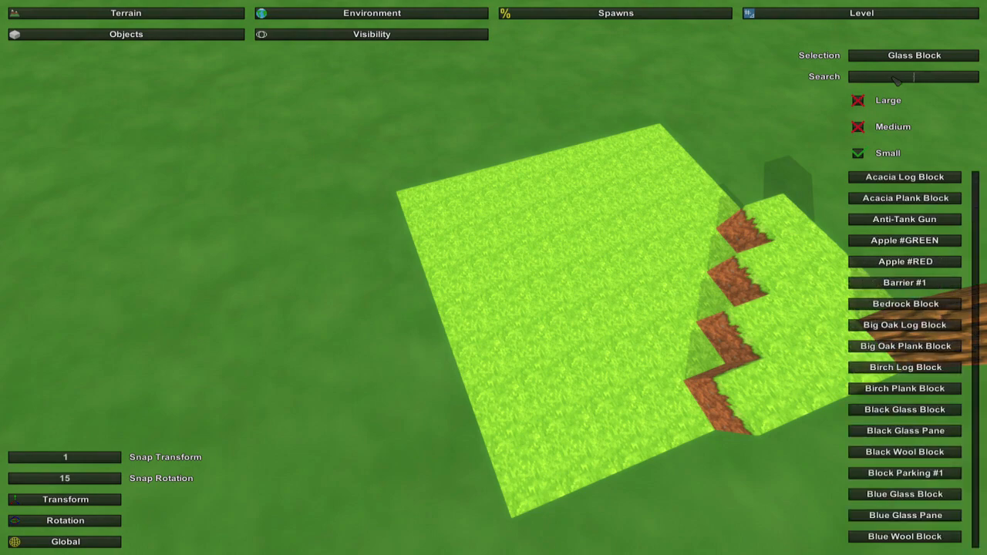
pyautogui.write('plan')
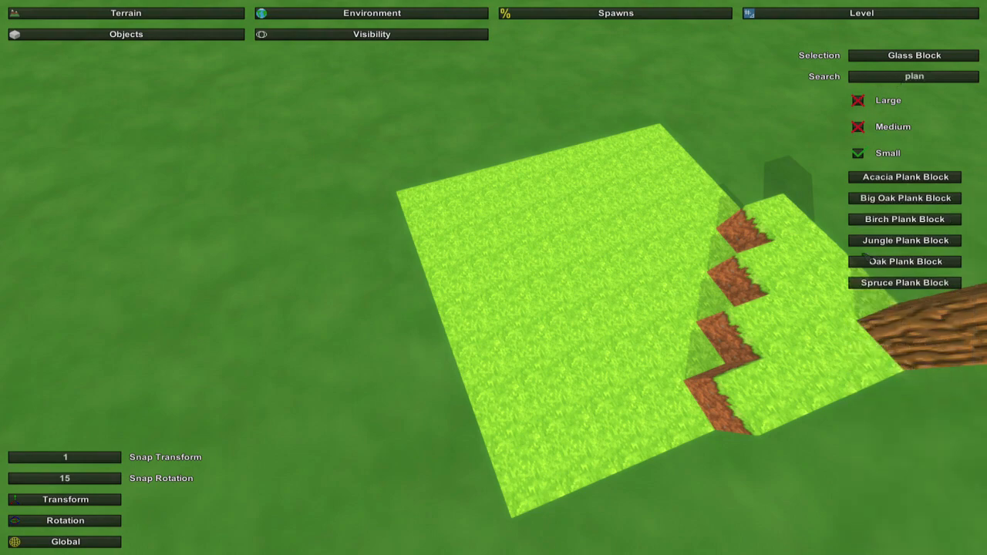
pyautogui.click(904, 260)
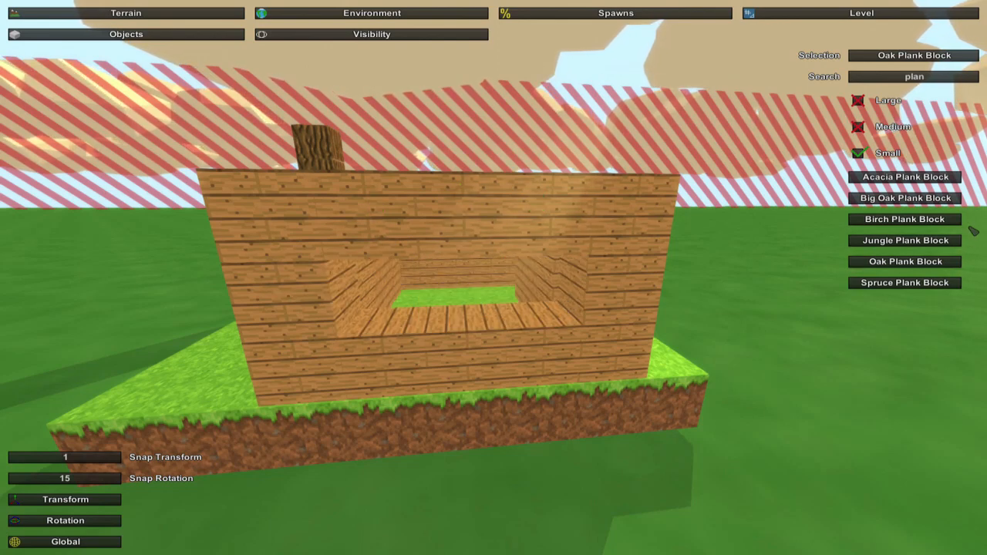
# Refilter the object list to 'glass' to reselect the Glass Block
pyautogui.click(913, 77)
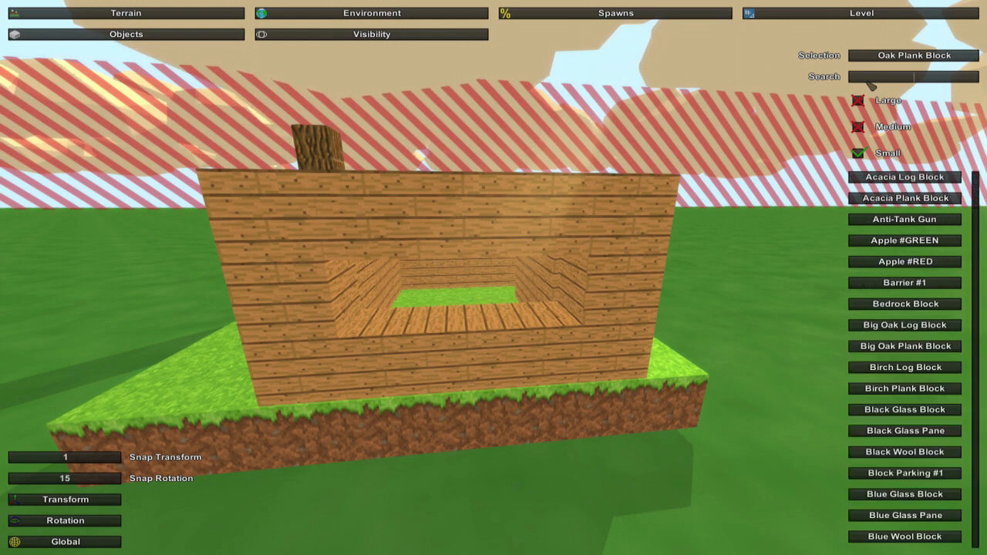
pyautogui.write('glass\\')
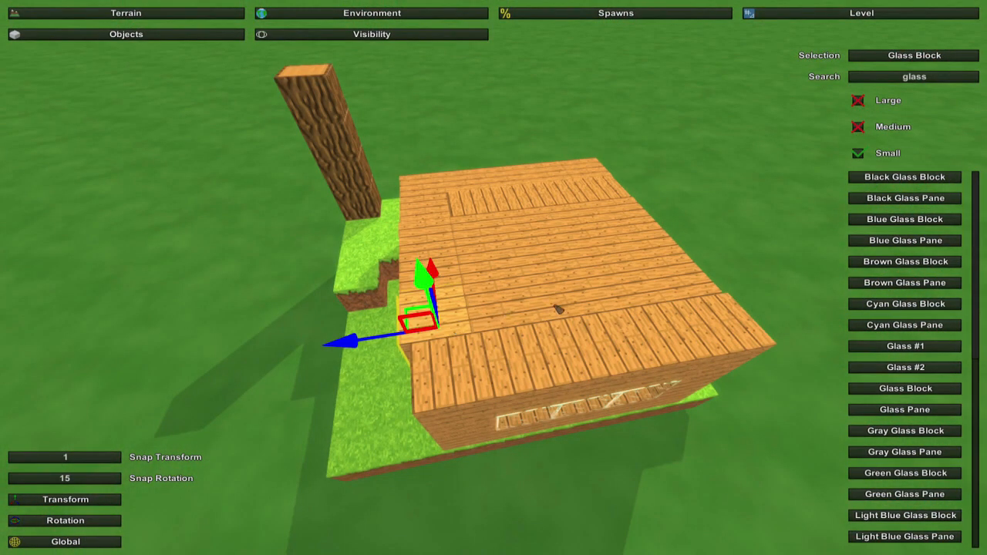
pyautogui.moveTo(312, 386)
pyautogui.write('d')
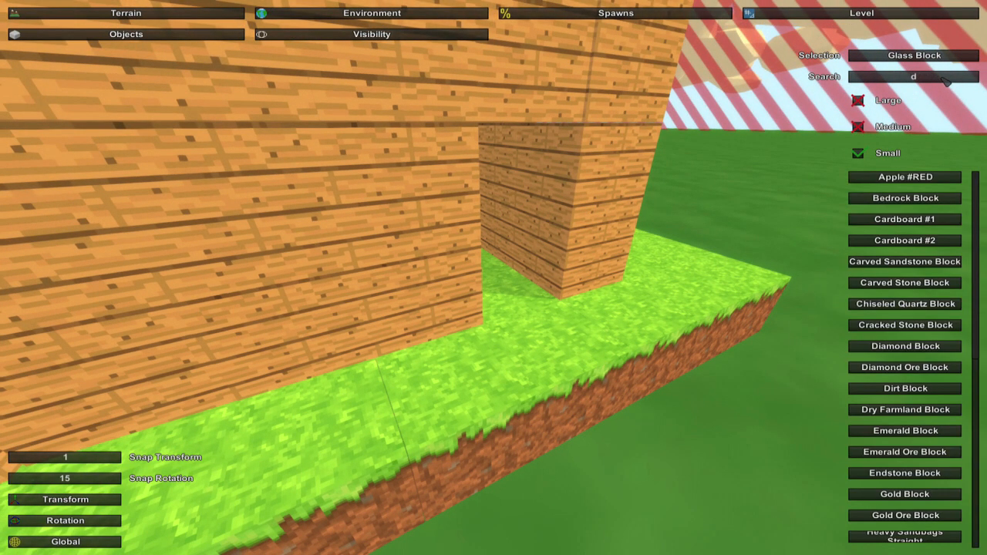
# Filter to 'tor', pick the Torch and mount it on the house's front wall
pyautogui.write('tor')
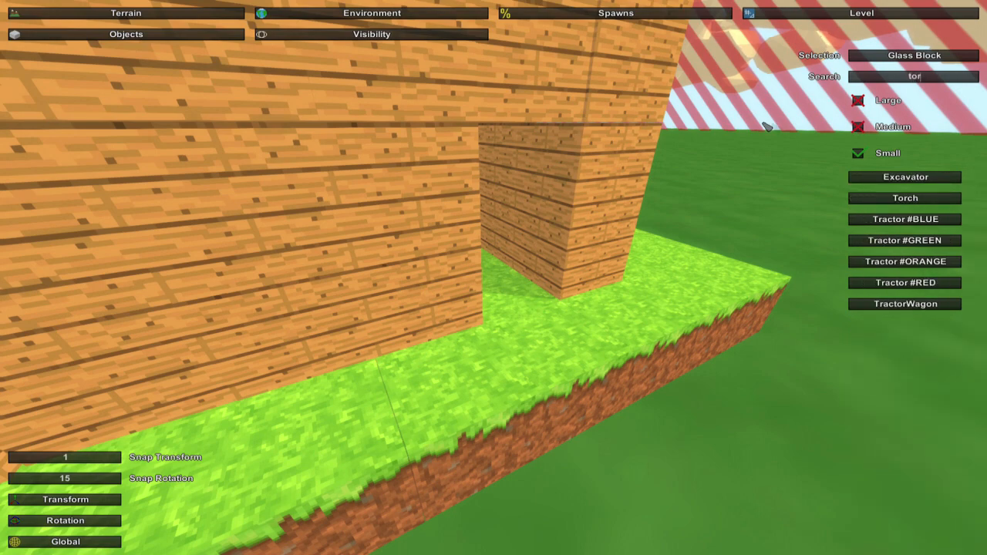
pyautogui.click(905, 198)
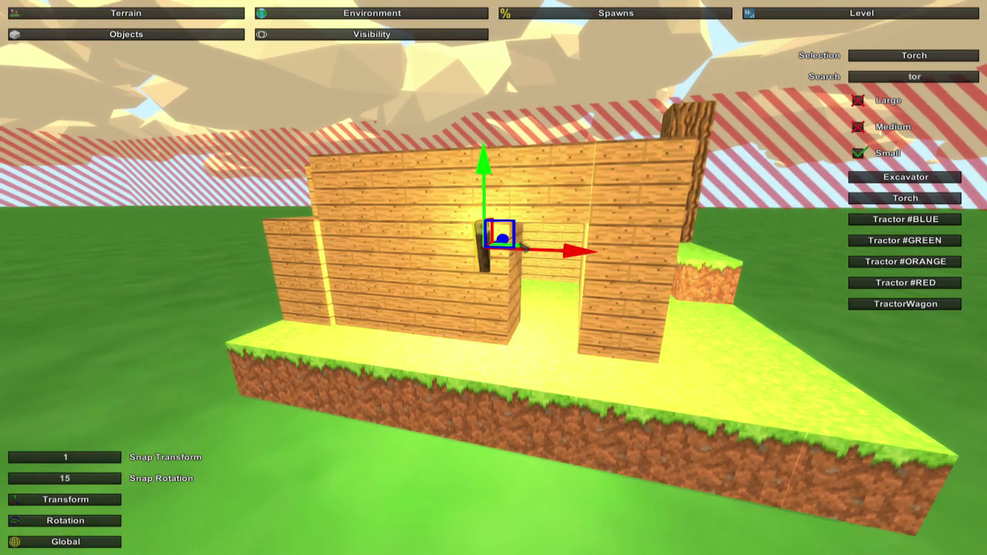
pyautogui.click(904, 303)
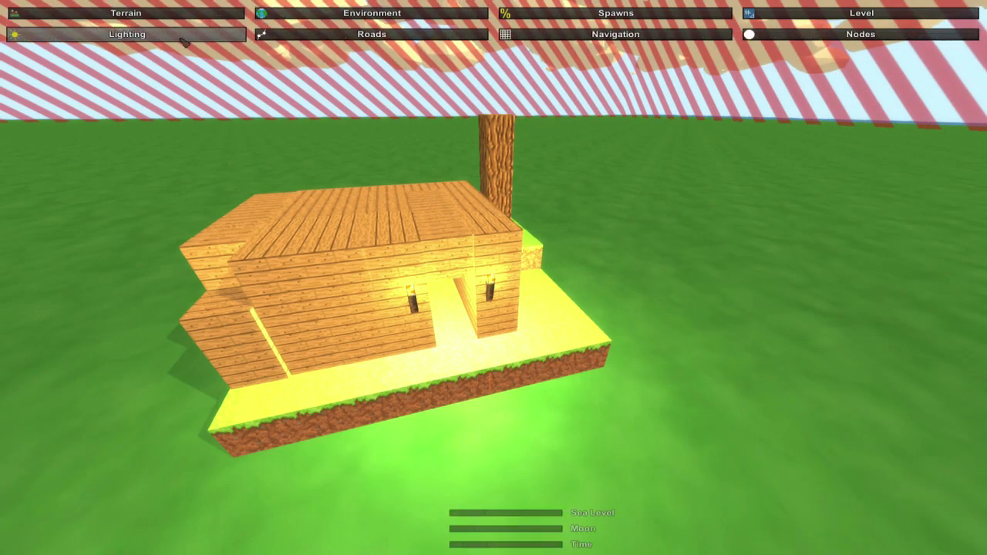
# In Lighting, lower Sea Level below the platform and shift Time toward evening
pyautogui.click(126, 34)
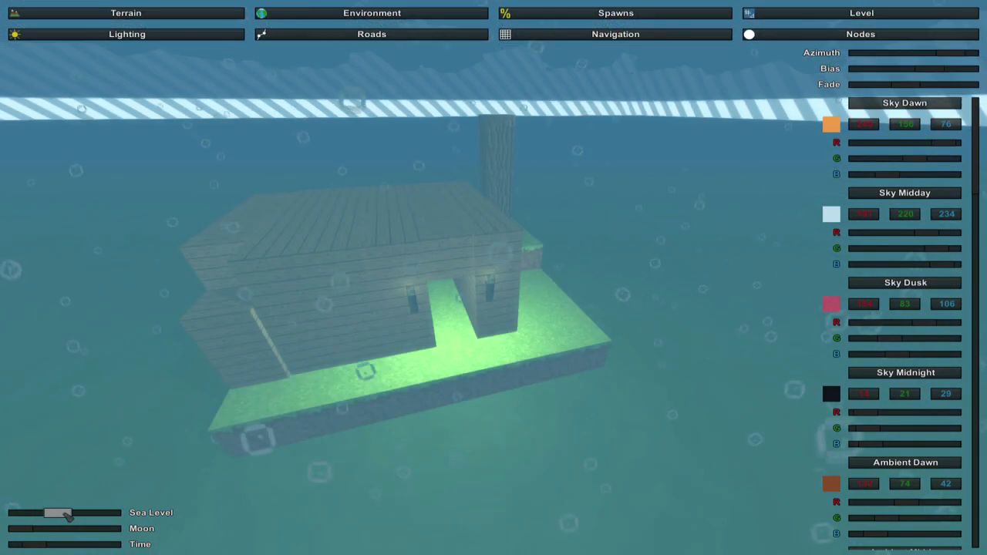
pyautogui.moveTo(65, 513); pyautogui.dragTo(43, 512)
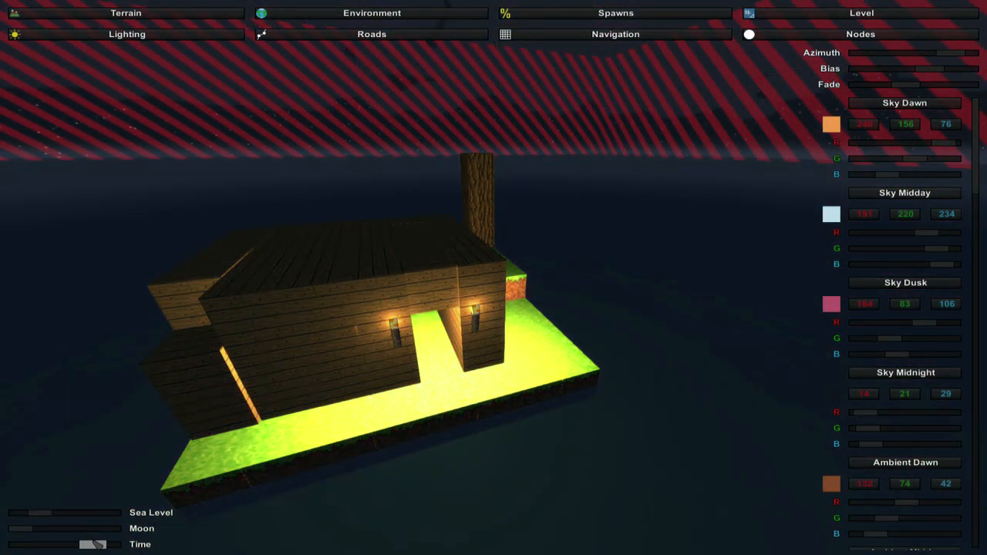
pyautogui.moveTo(92, 545); pyautogui.dragTo(74, 545)
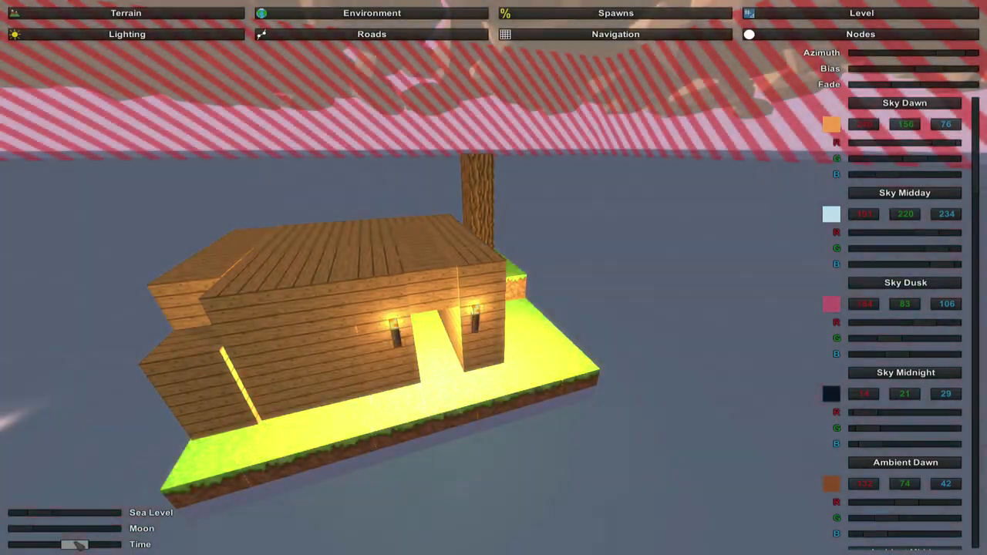